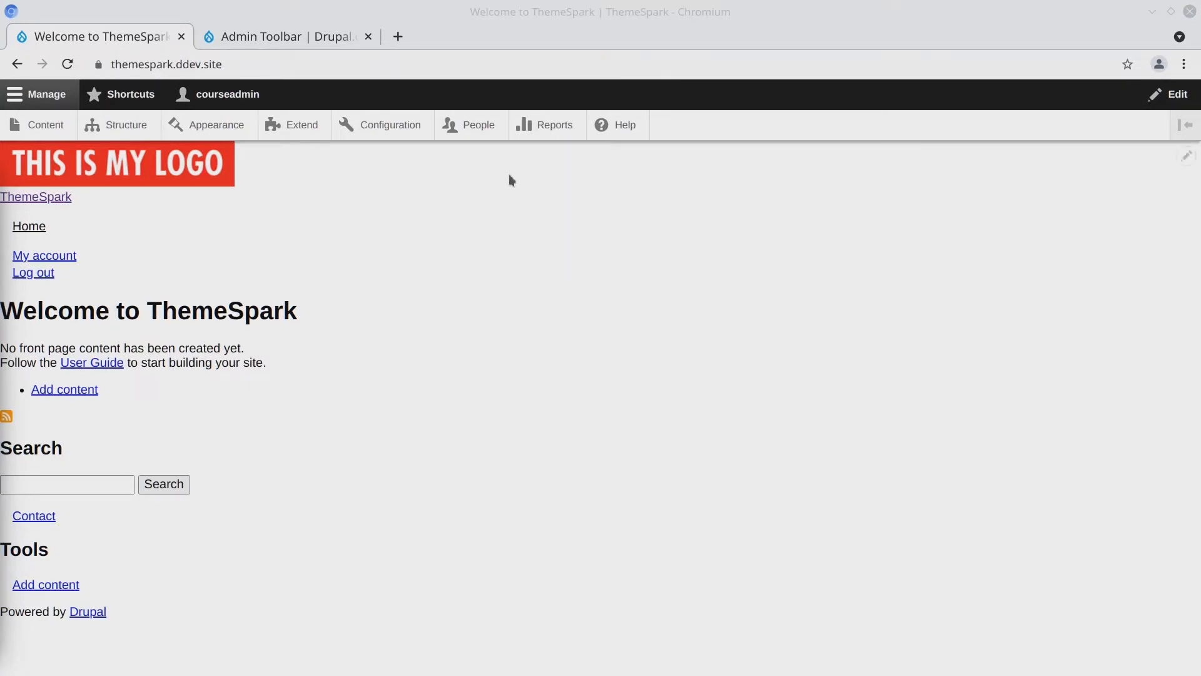
mouse_move(340, 184)
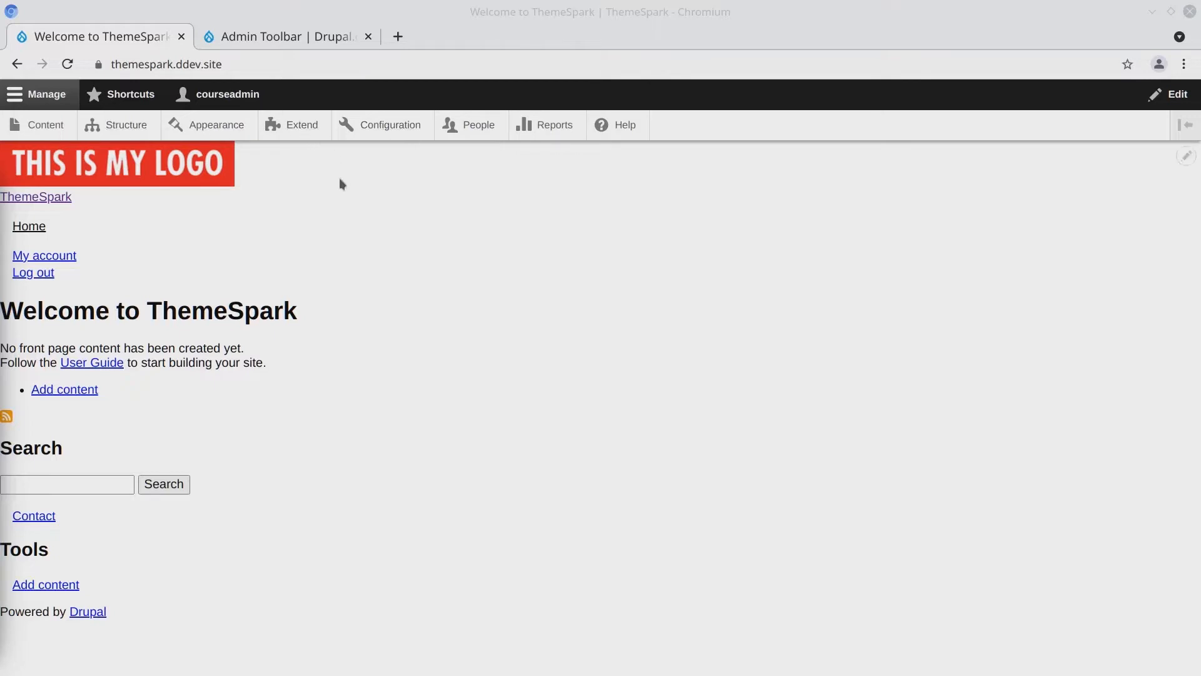
Switch to the Admin Toolbar drupal.org page and reach its Downloads releases list.
click(284, 36)
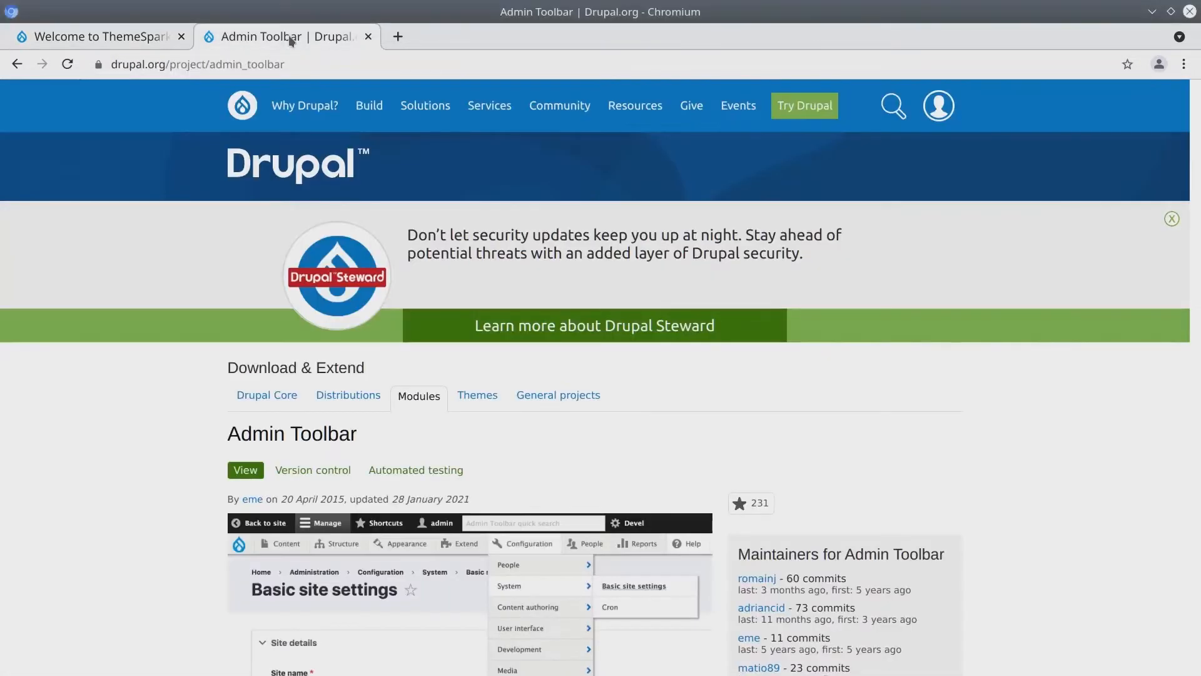
mouse_move(179, 253)
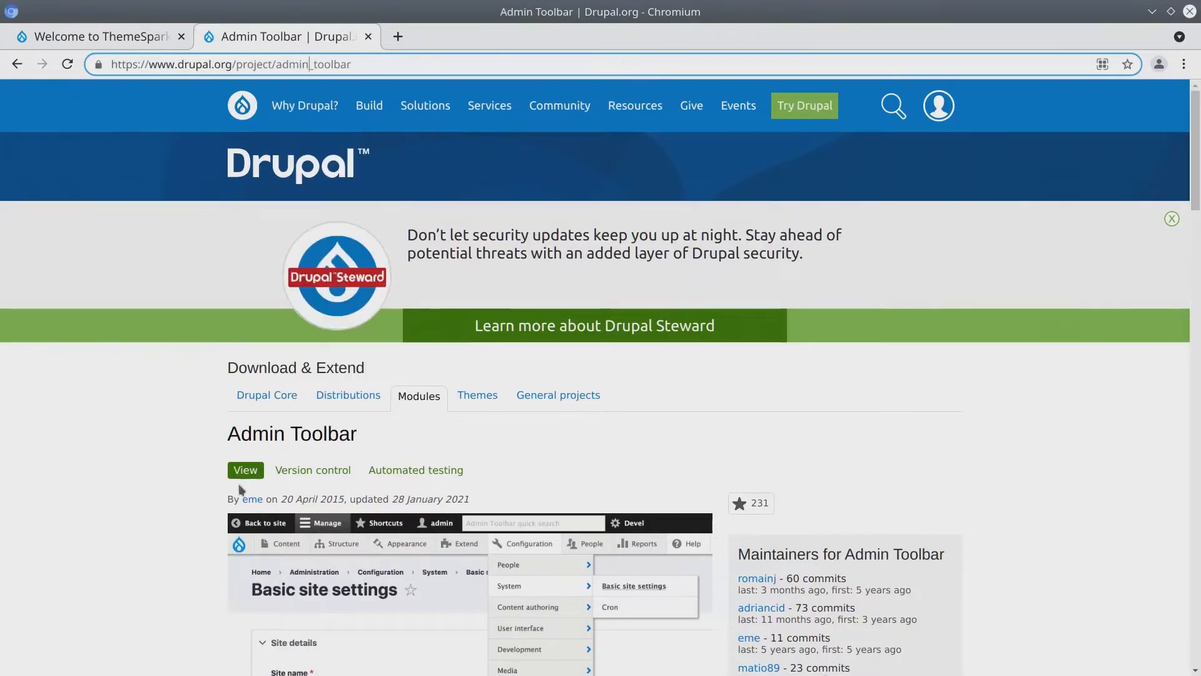
scroll(down, 3)
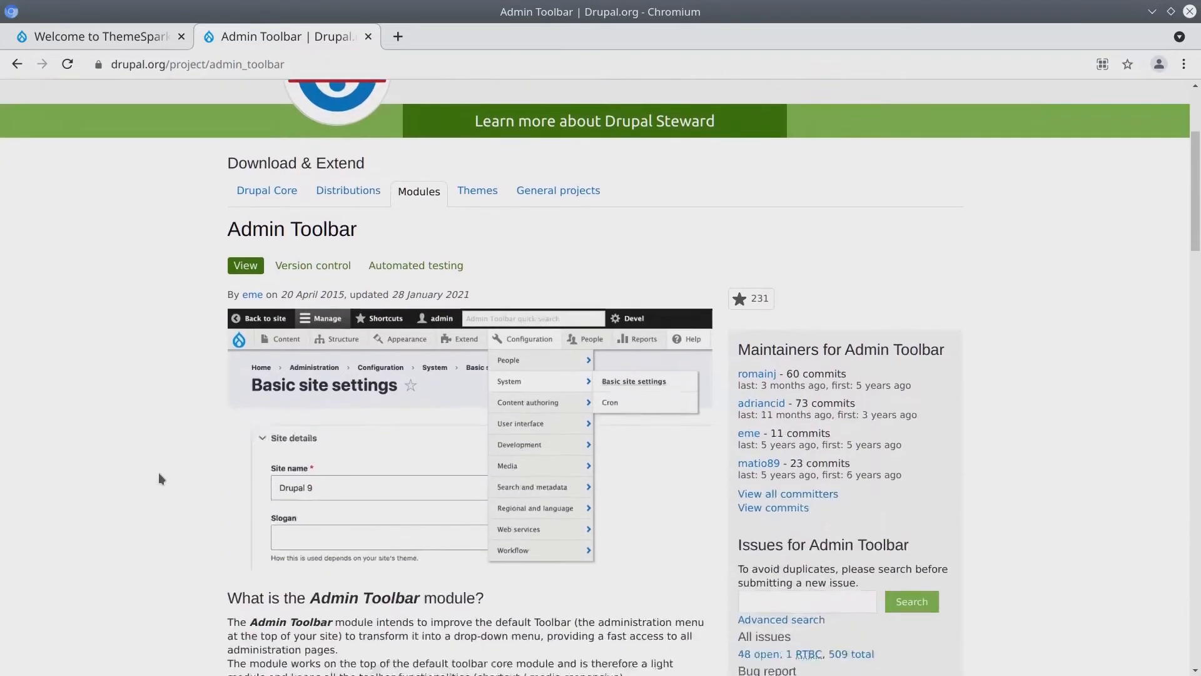
scroll(down, 3)
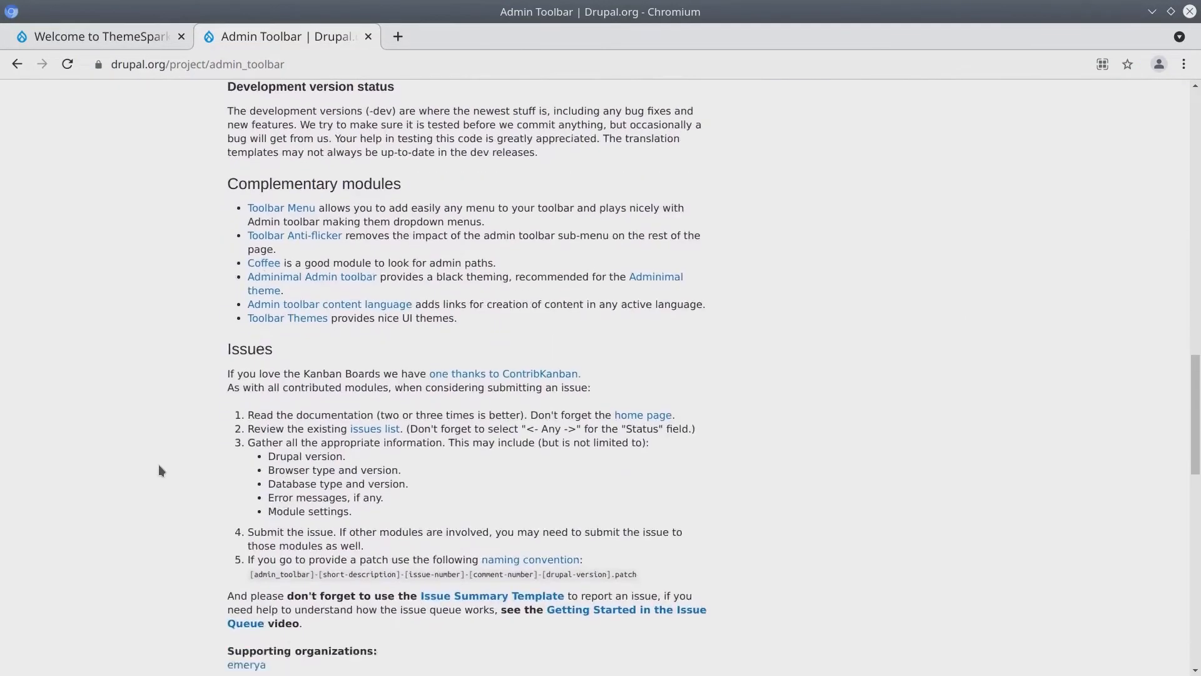
scroll(down, 3)
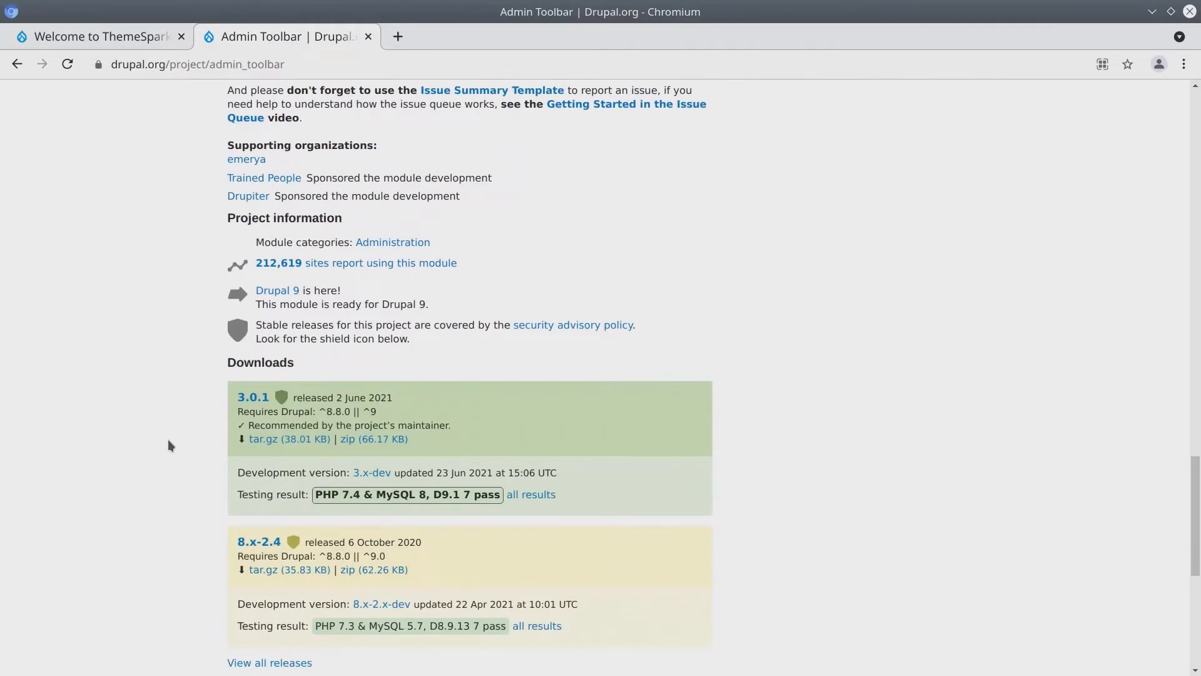
mouse_move(217, 428)
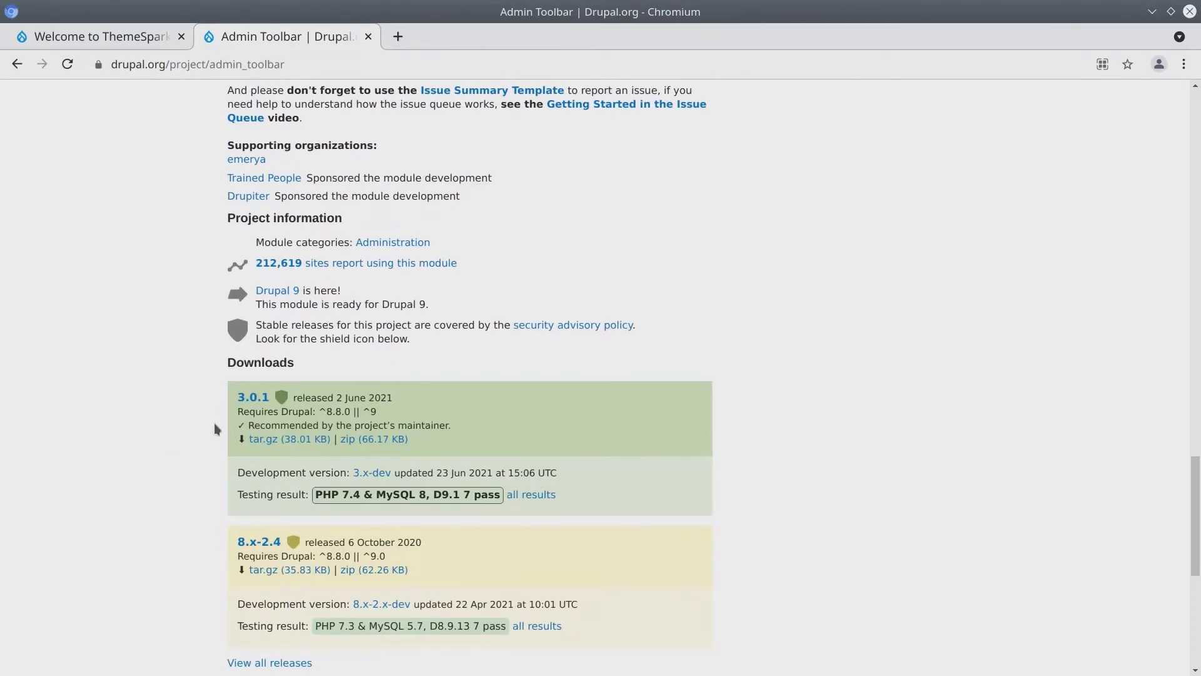
mouse_move(253, 397)
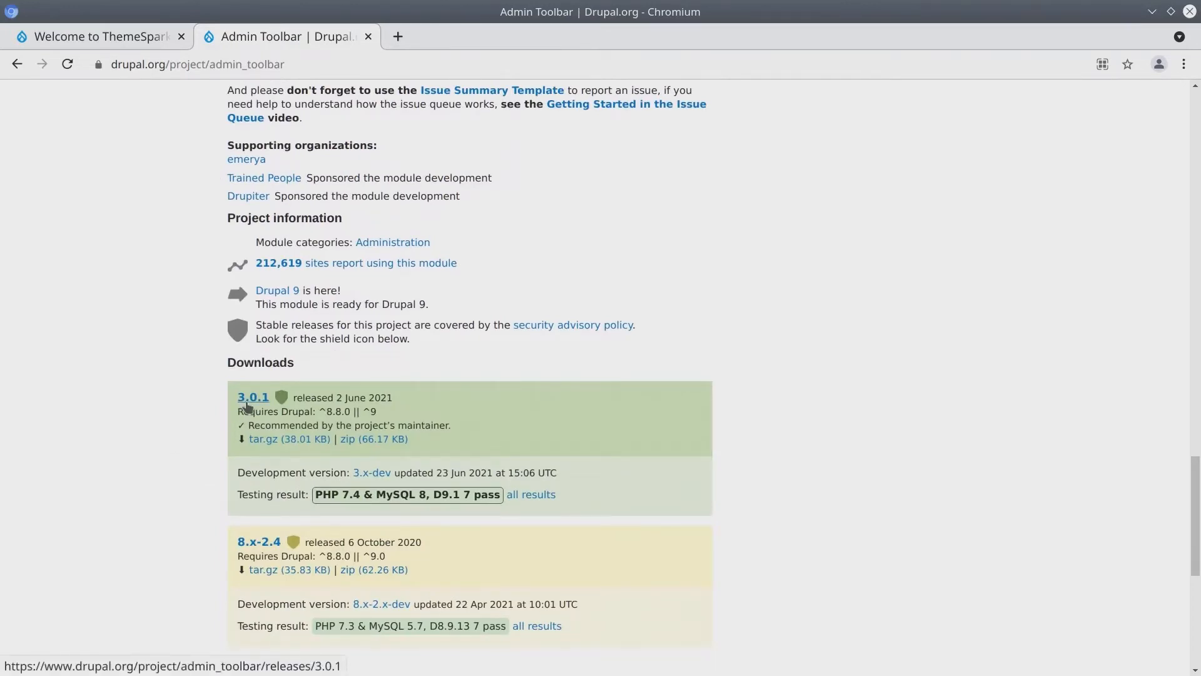
mouse_move(253, 397)
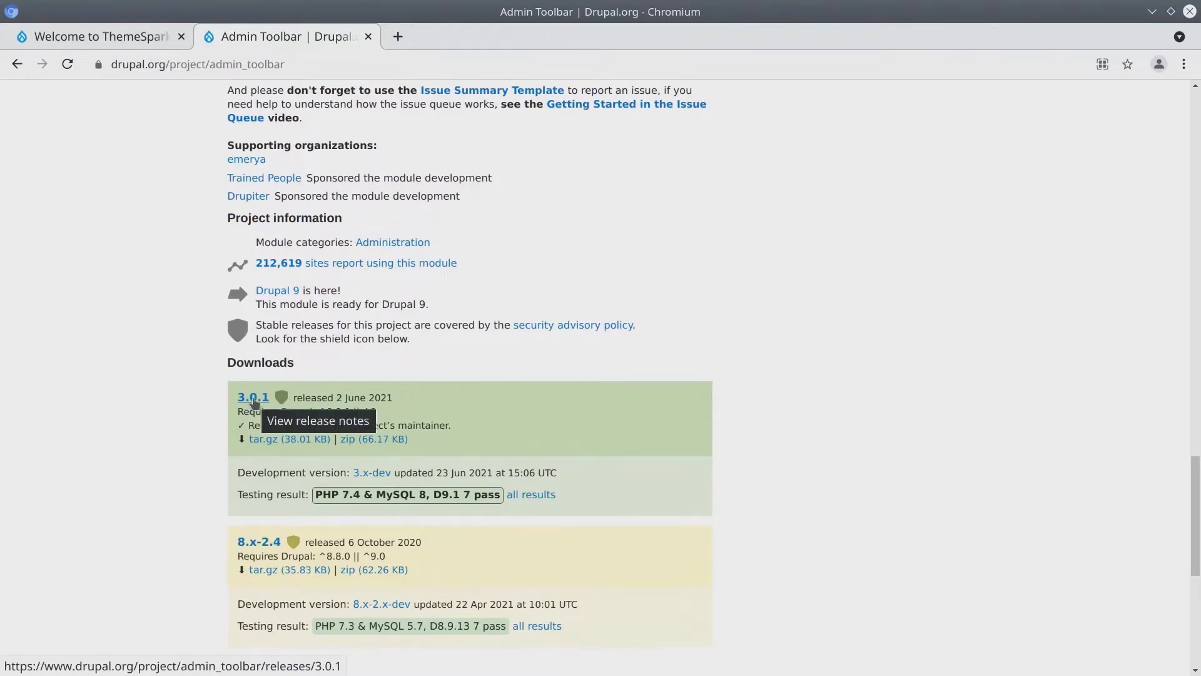
Open the 3.0.1 release page and select its 'composer require' command for copying.
click(253, 397)
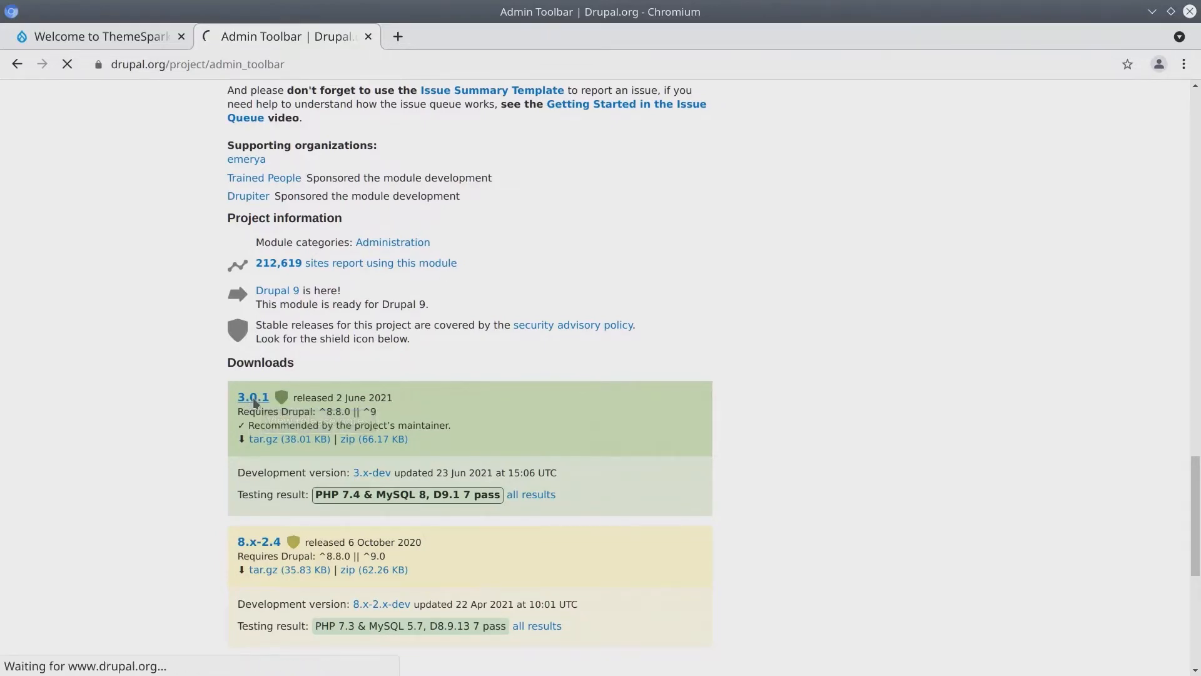
click(253, 398)
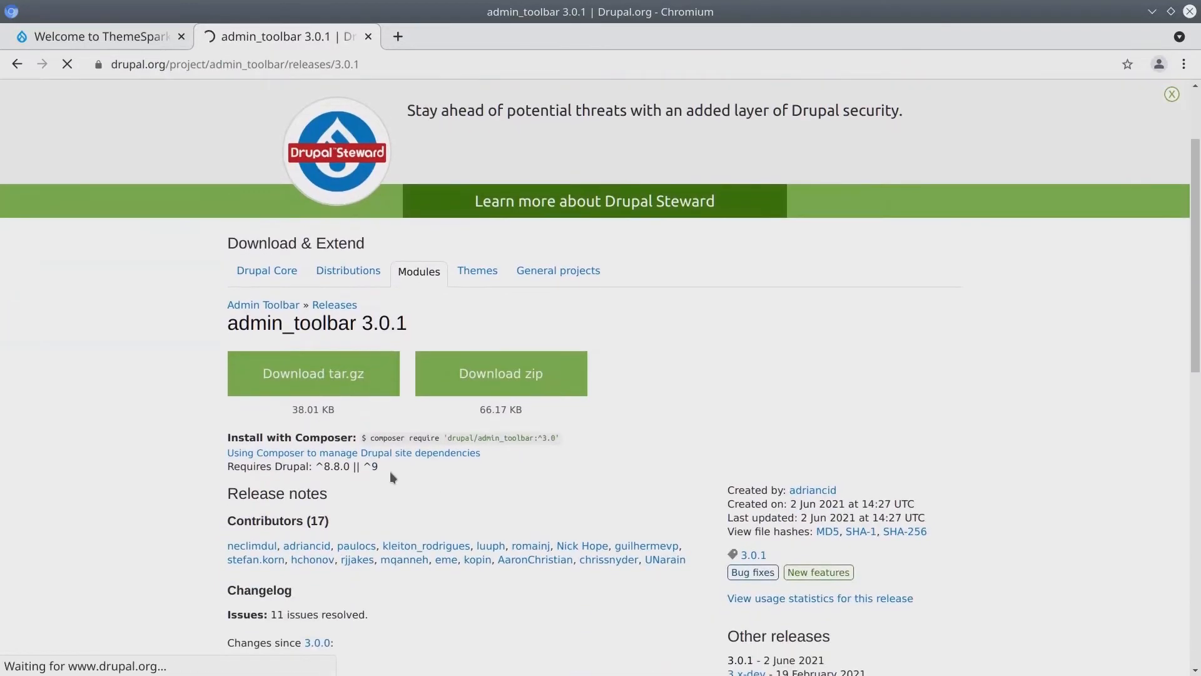
double_click(390, 437)
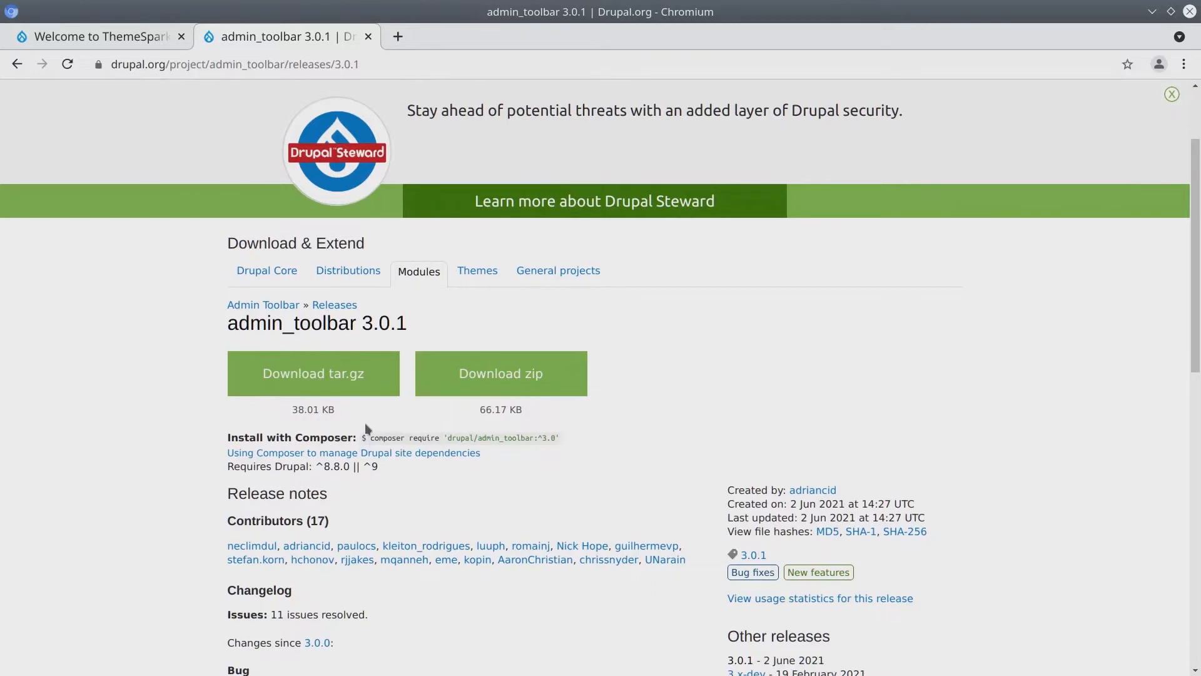
double_click(404, 438)
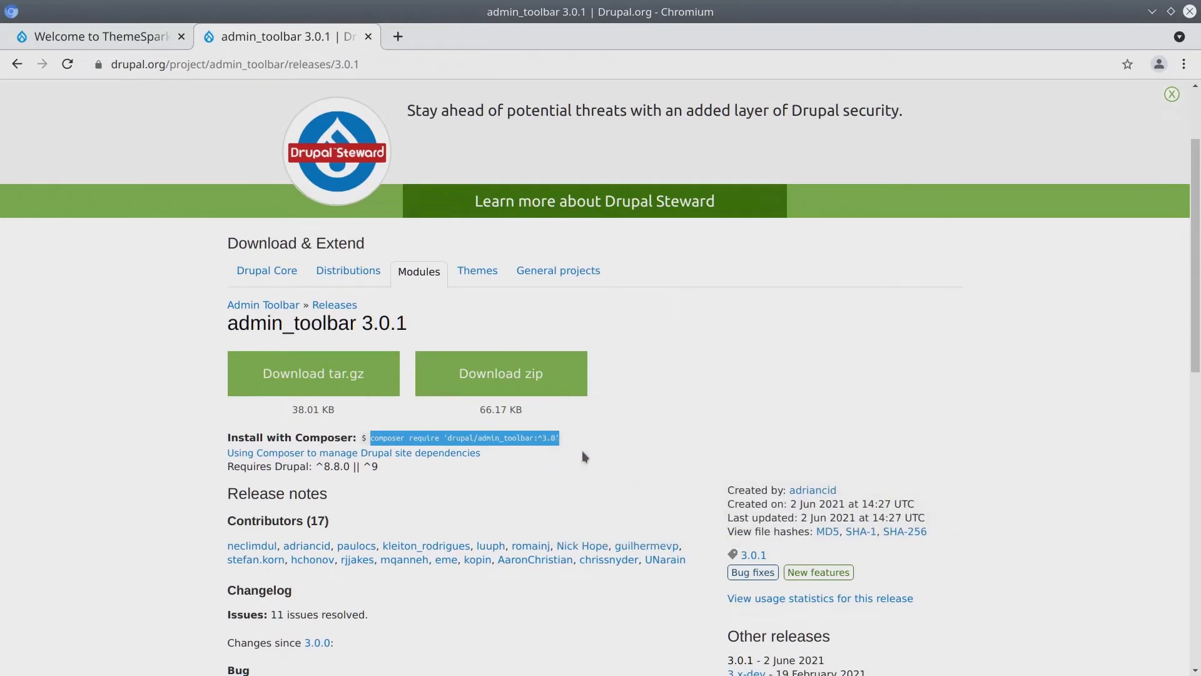
mouse_move(578, 461)
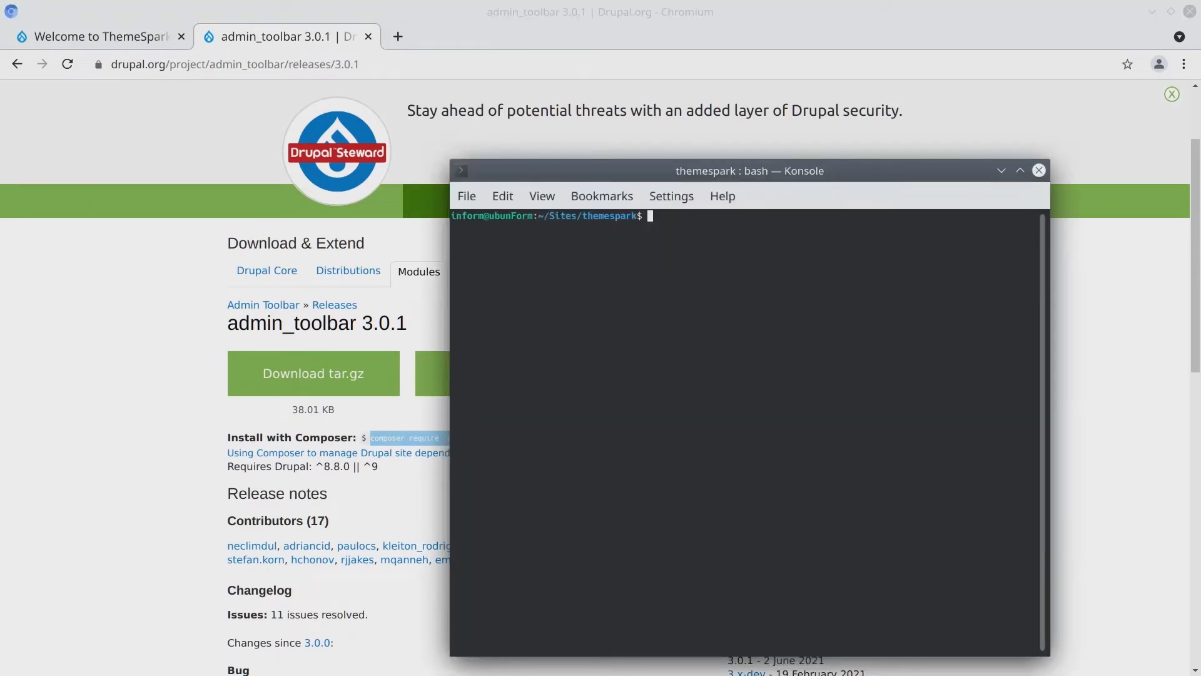
mouse_move(566, 230)
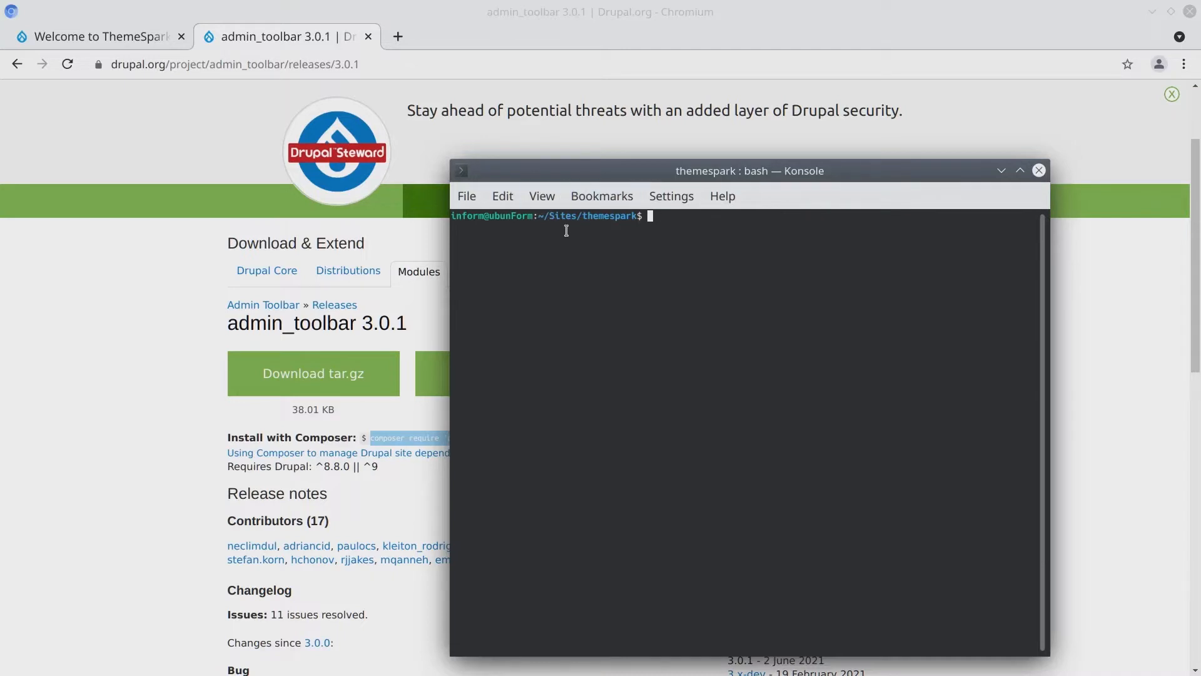
mouse_move(708, 244)
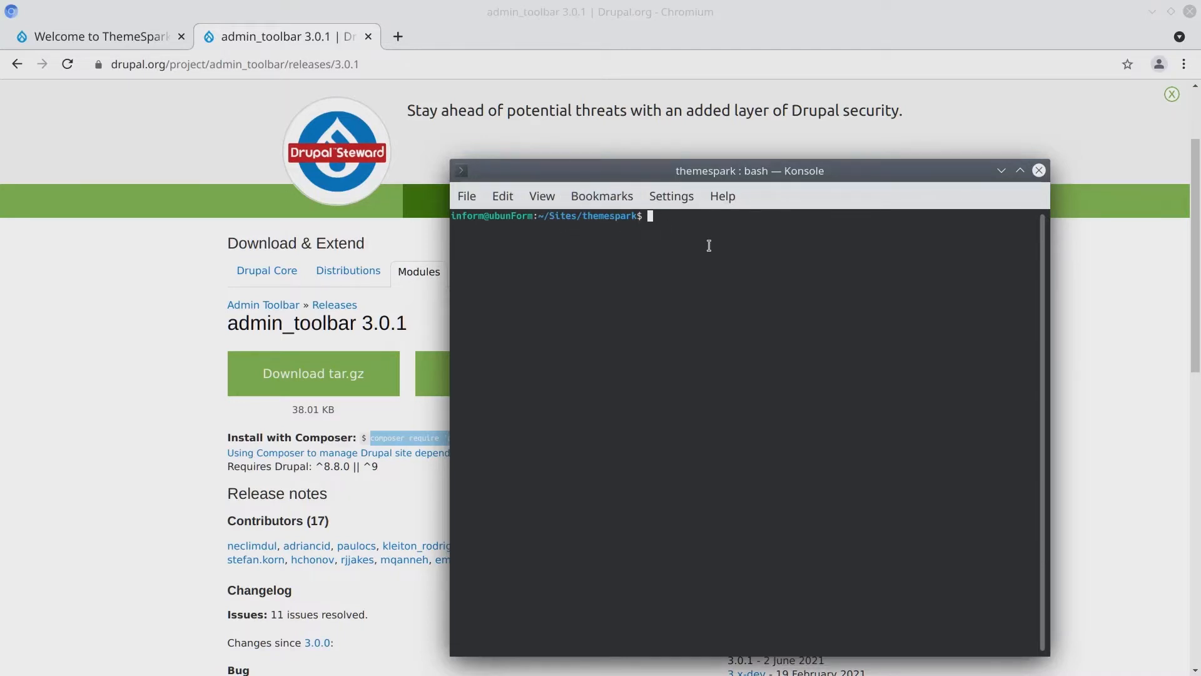
Run ls in the themespark folder and paste the admin_toolbar composer require command at the prompt.
text(ls)
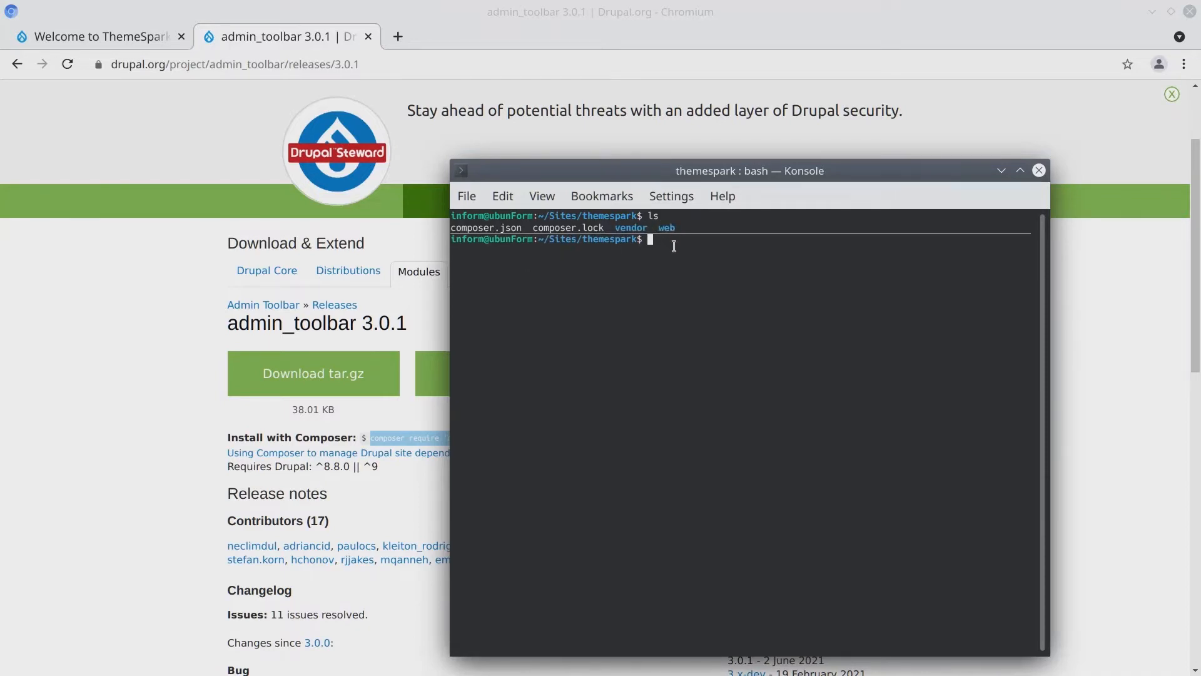
right_click(649, 239)
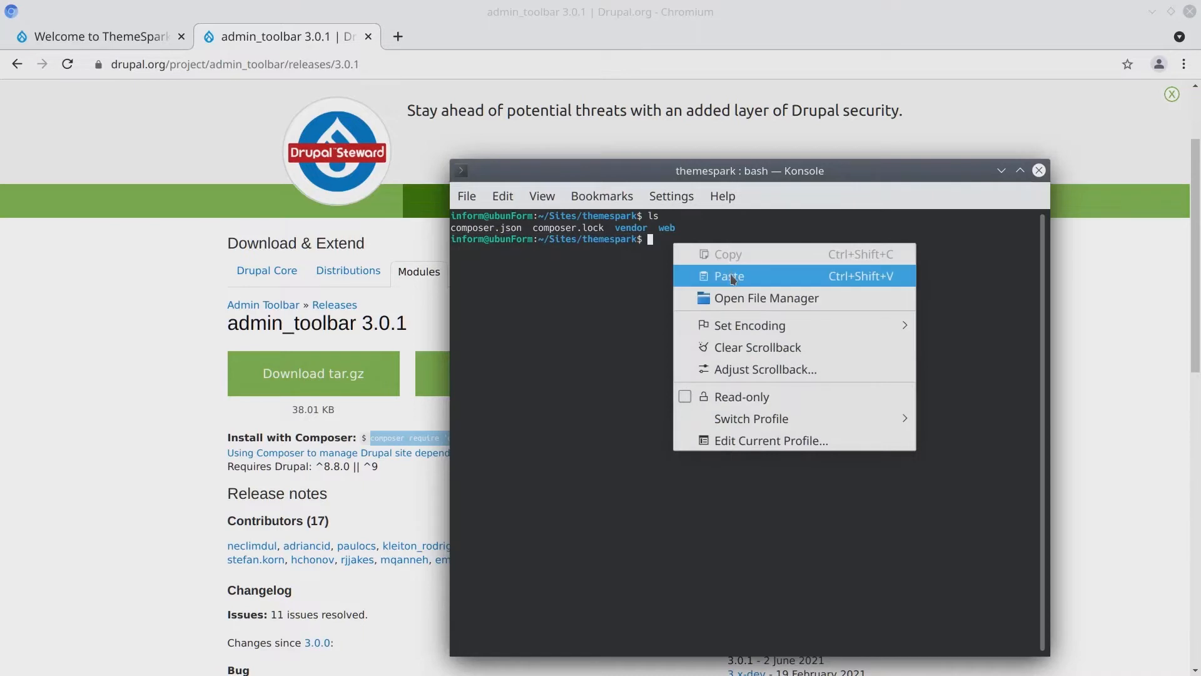
click(728, 276)
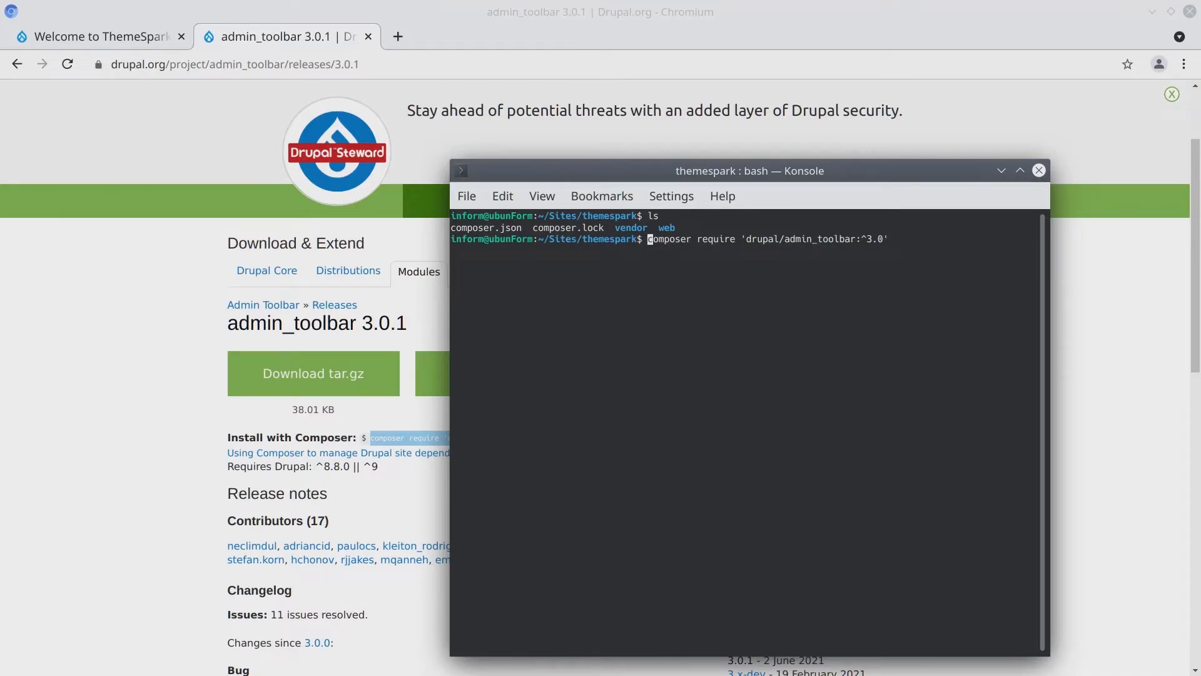
Run ddev composer require 'drupal/admin_toolbar:^3.0' to install version 3.0.1.
text(ddev)
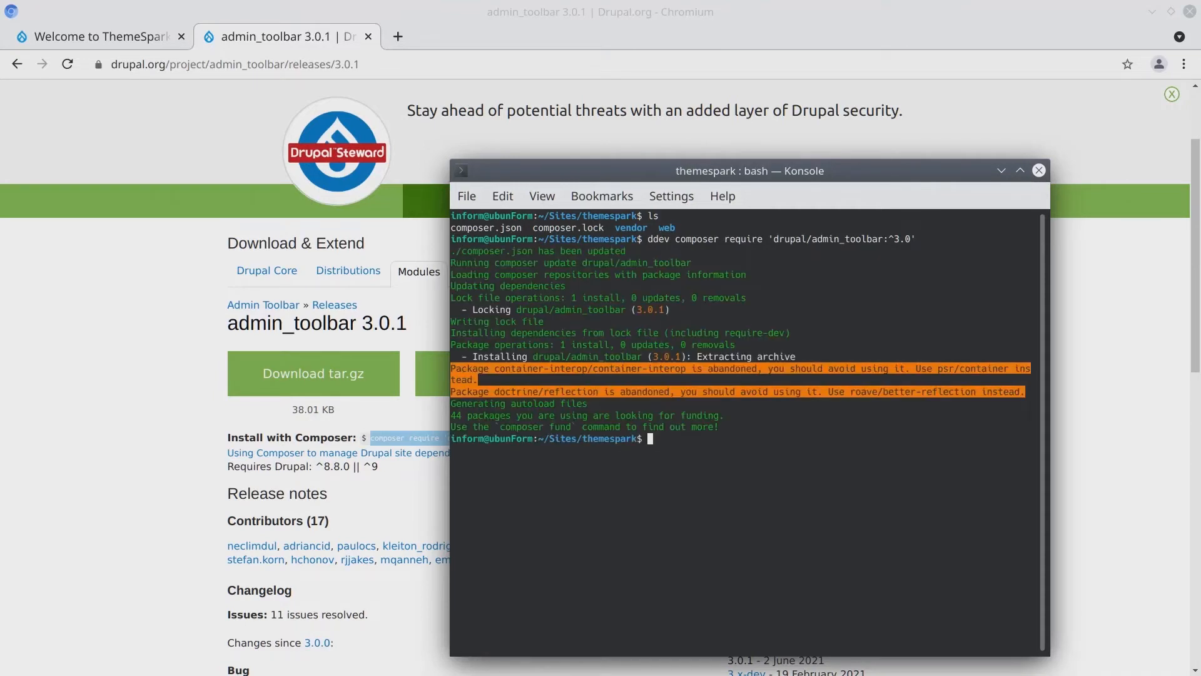
mouse_move(200, 135)
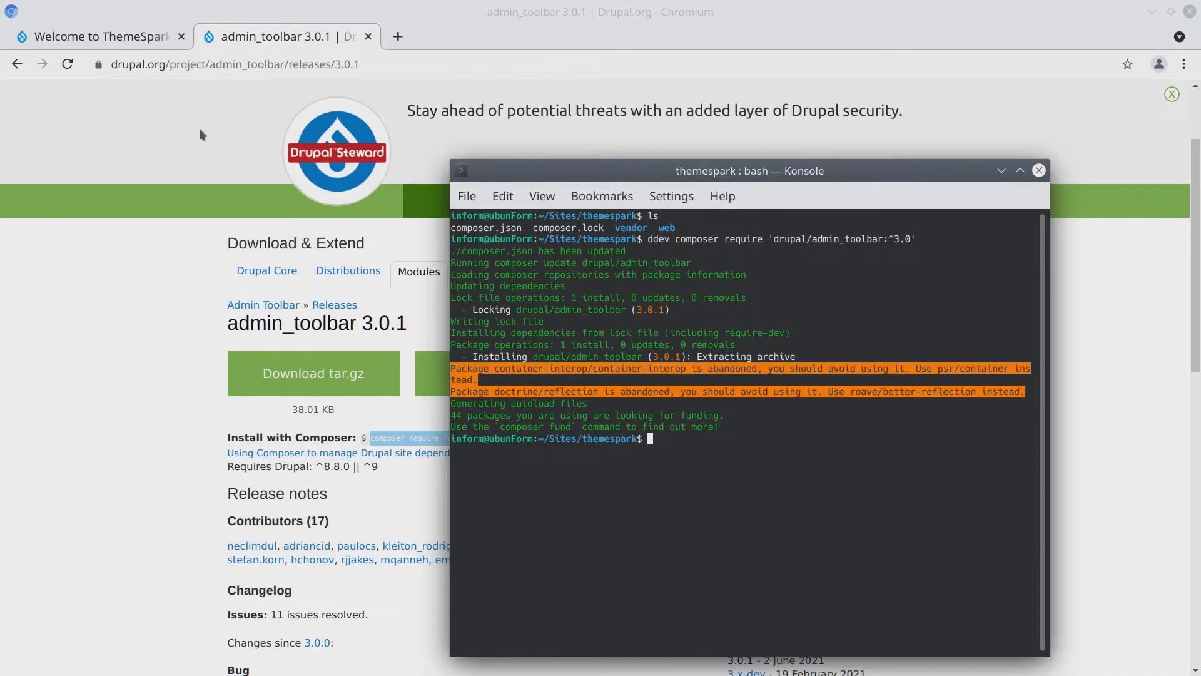
mouse_move(671, 439)
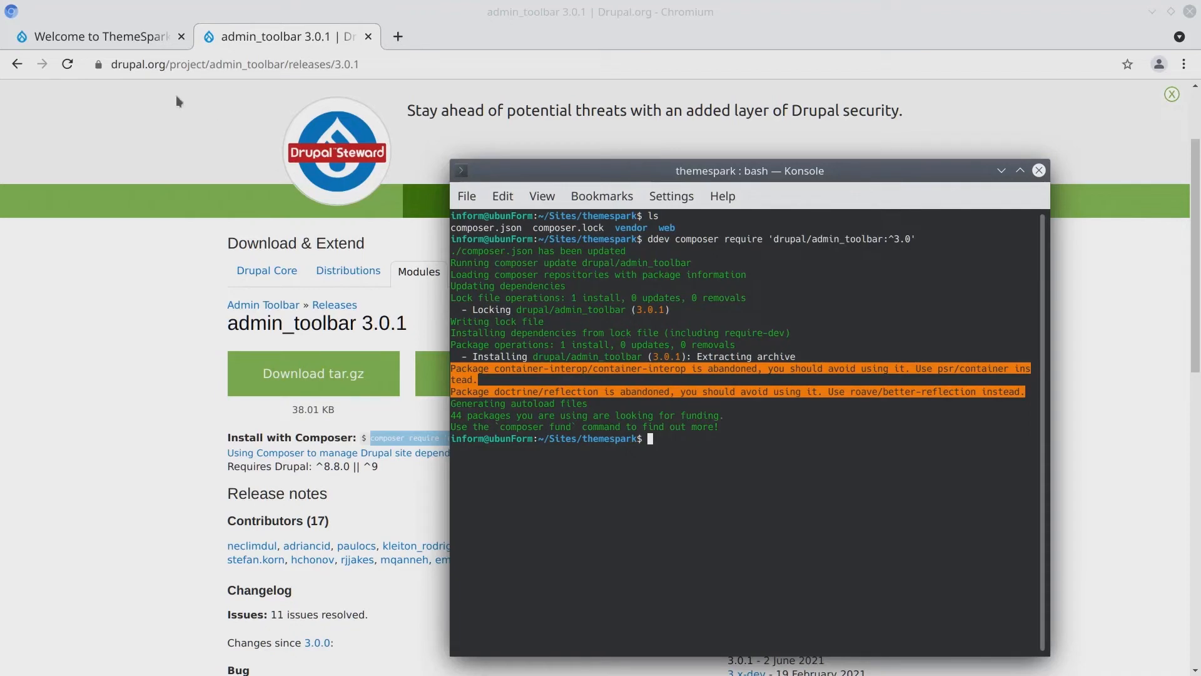
On the ThemeSpark Extend page, tick and install Admin Toolbar, Extra Tools and Search modules.
click(97, 37)
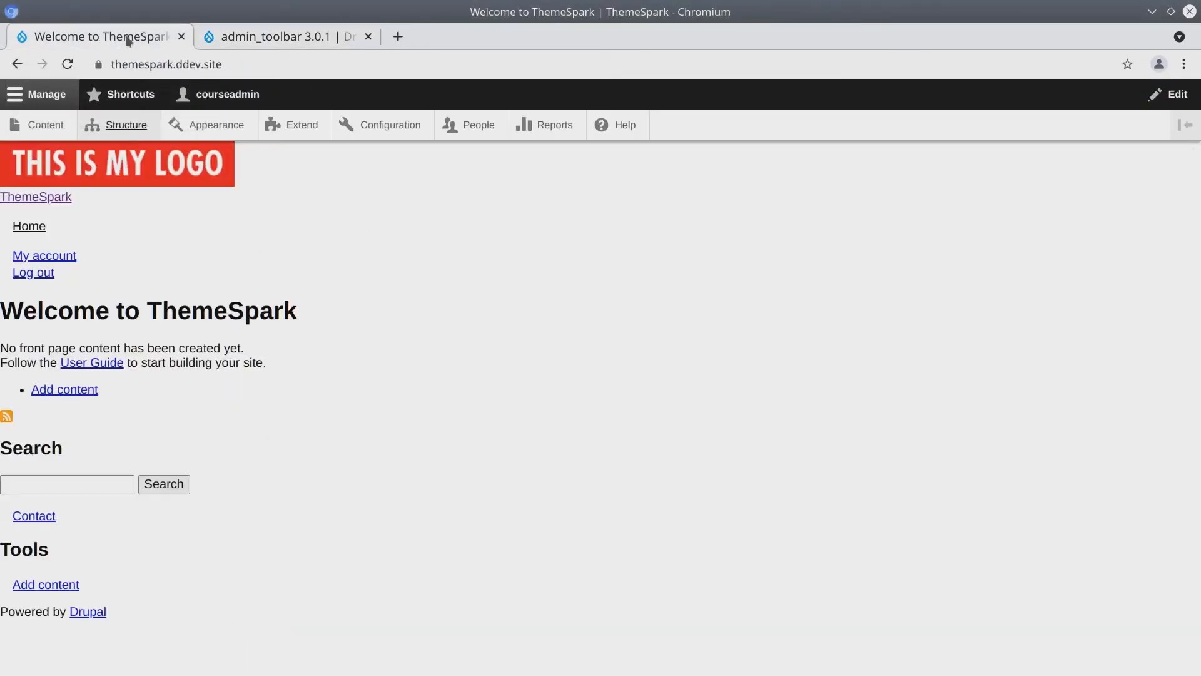
click(301, 125)
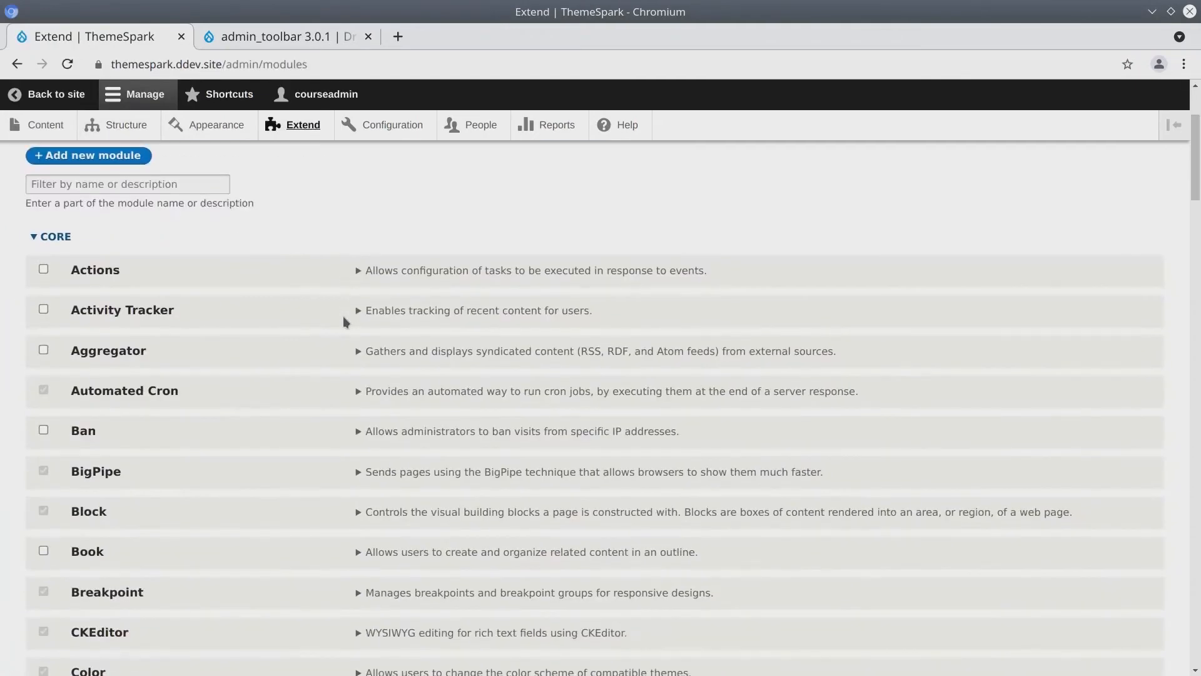
scroll(down, 3)
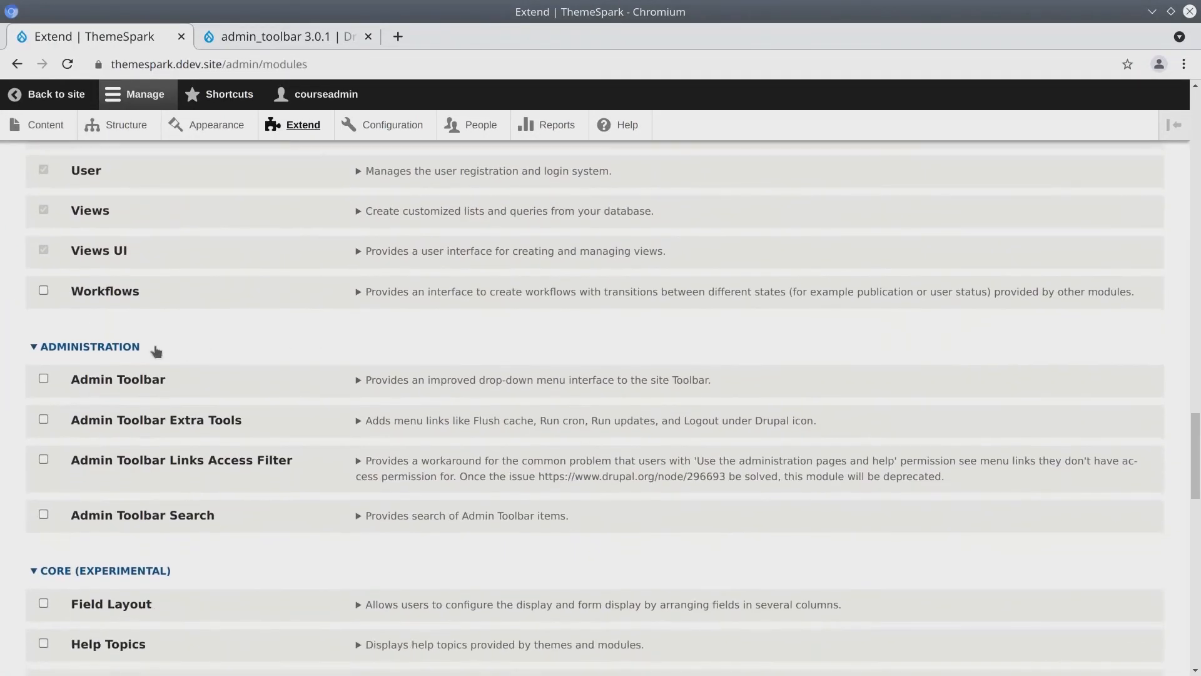
scroll(down, 3)
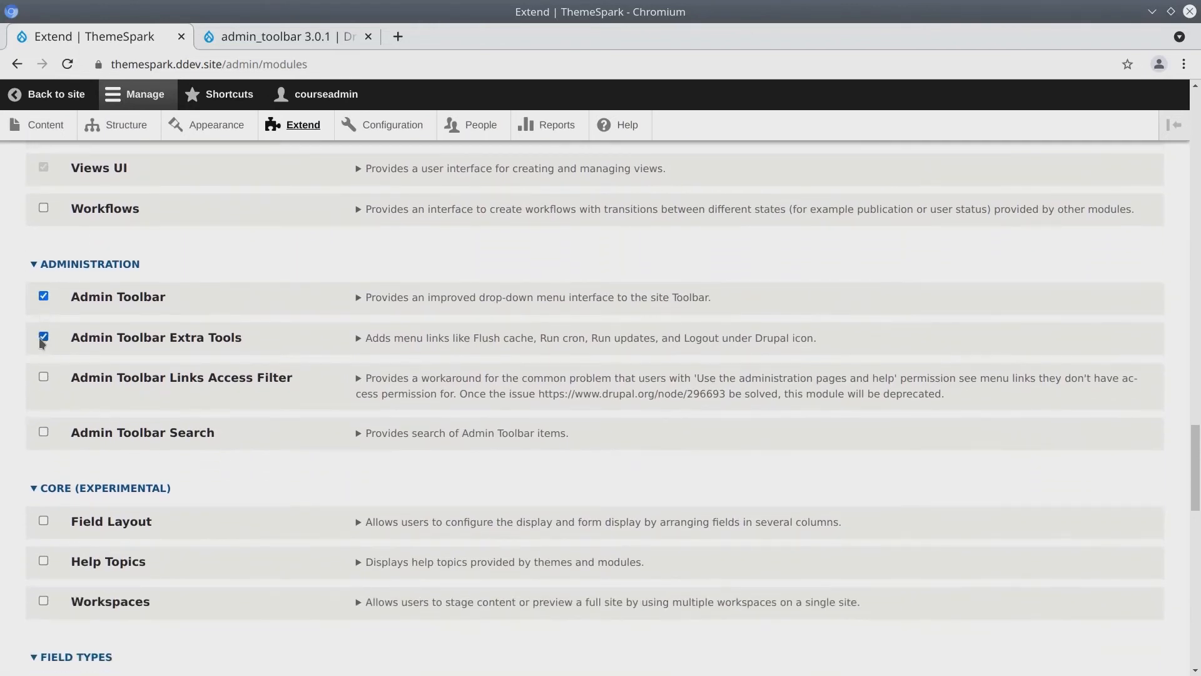
click(42, 431)
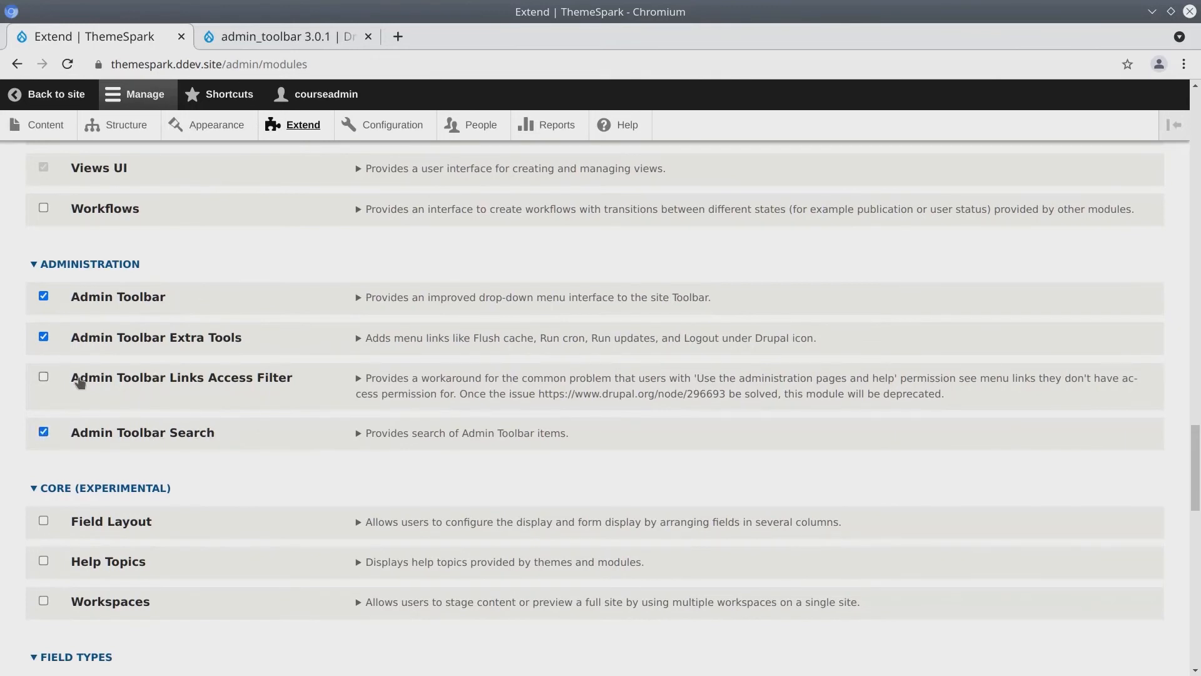
scroll(down, 3)
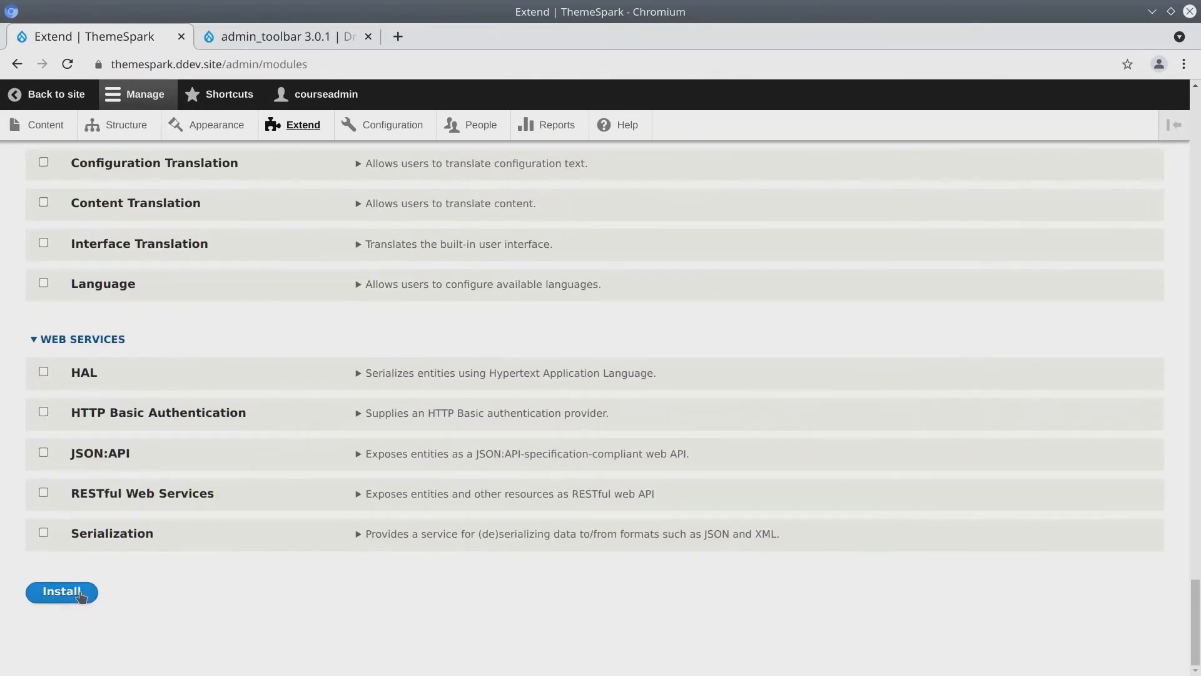
click(62, 591)
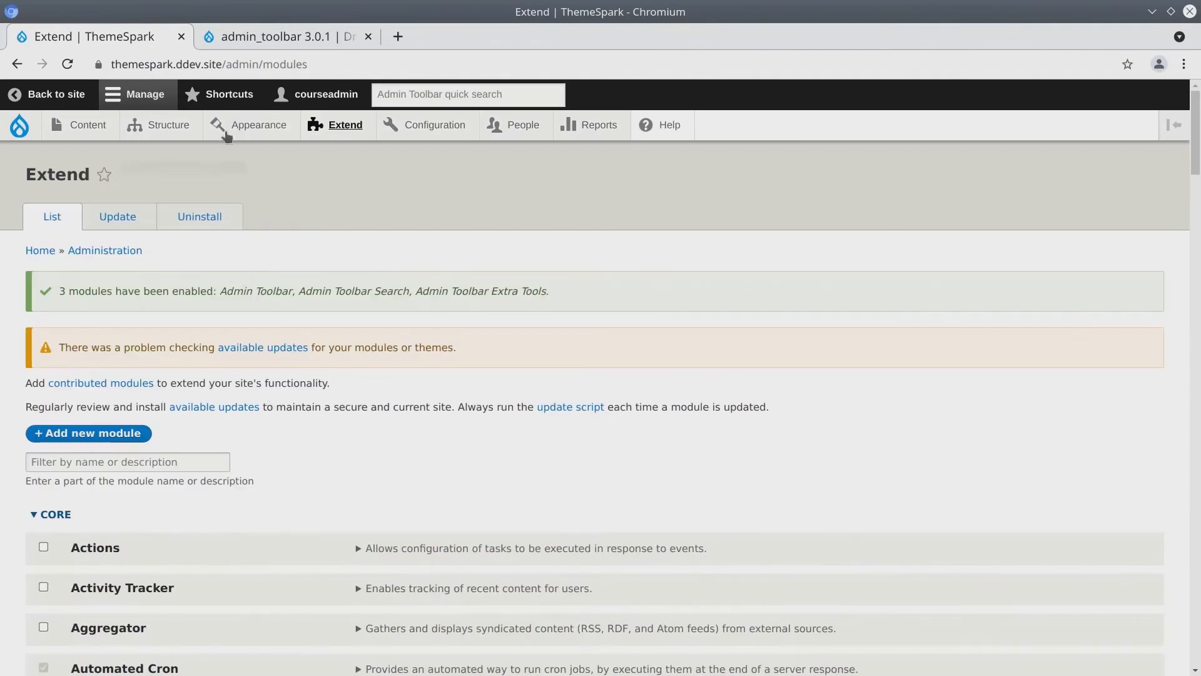